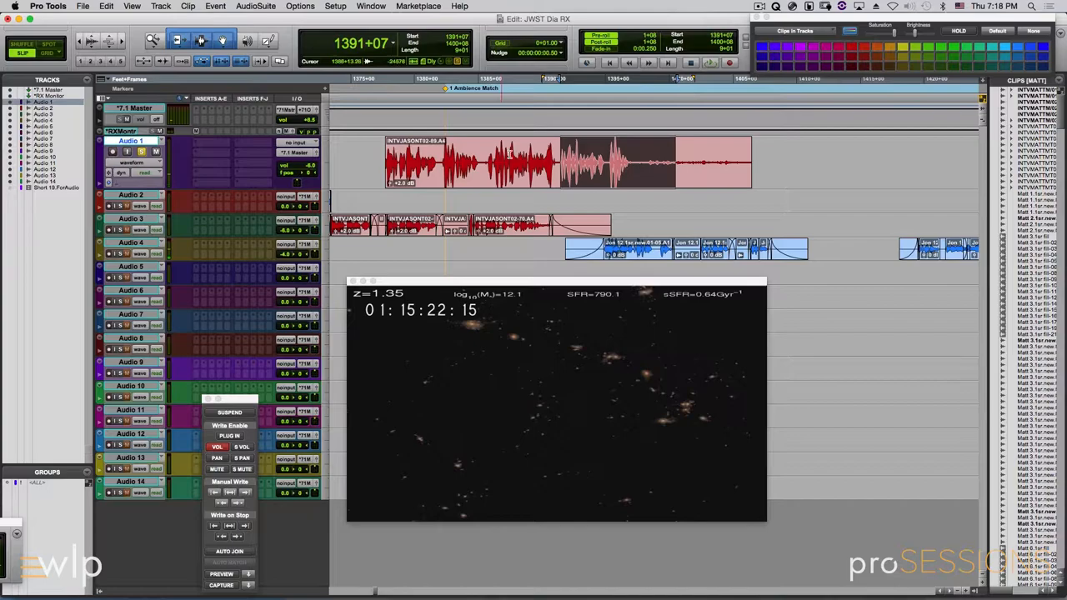
# Bring up the AudioSuite menu to browse its plug-in categories for noise reduction
pyautogui.click(257, 7)
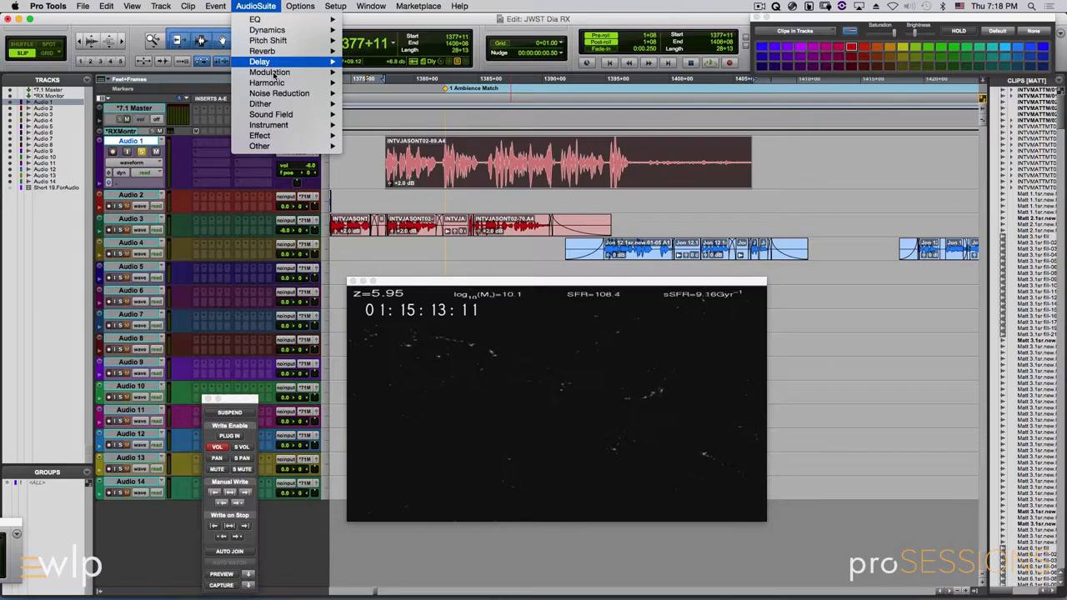
pyautogui.moveTo(280, 93)
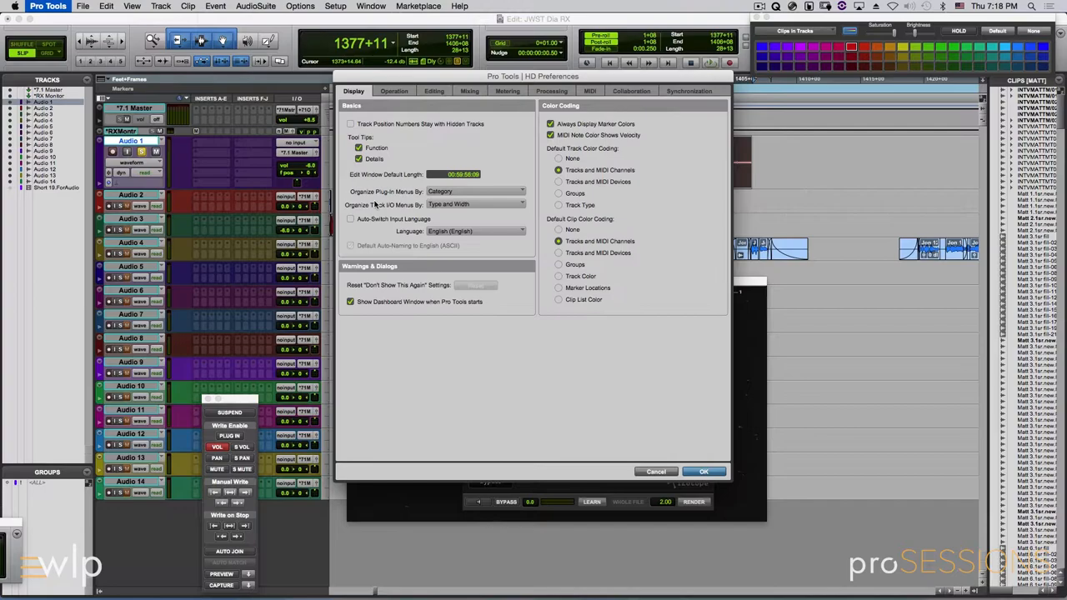
pyautogui.moveTo(431, 148)
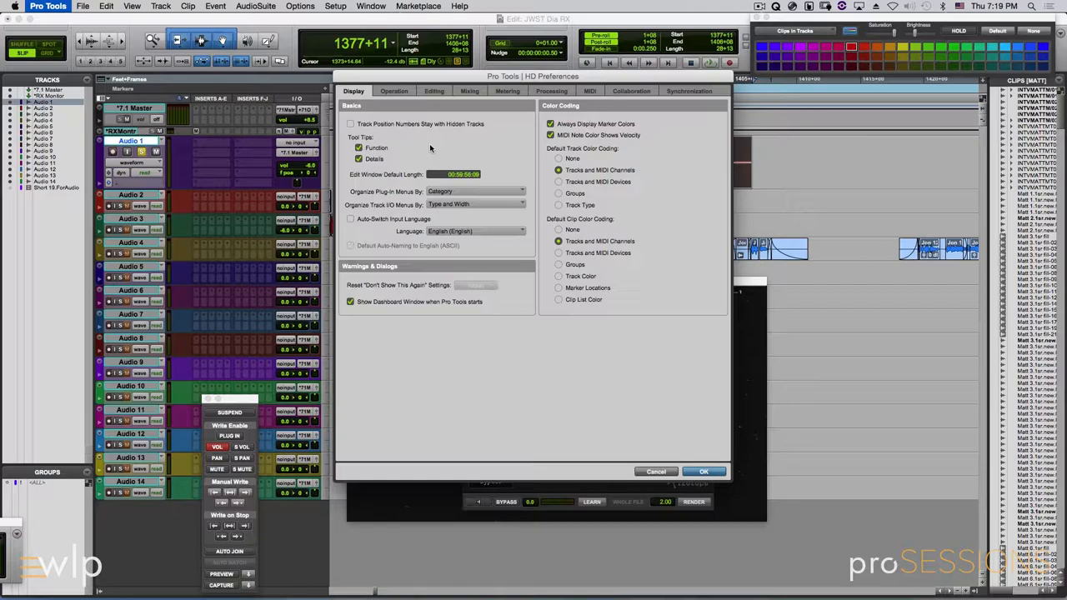
# Confirm plug-in menus are organized by Category and close Preferences with OK
pyautogui.click(704, 472)
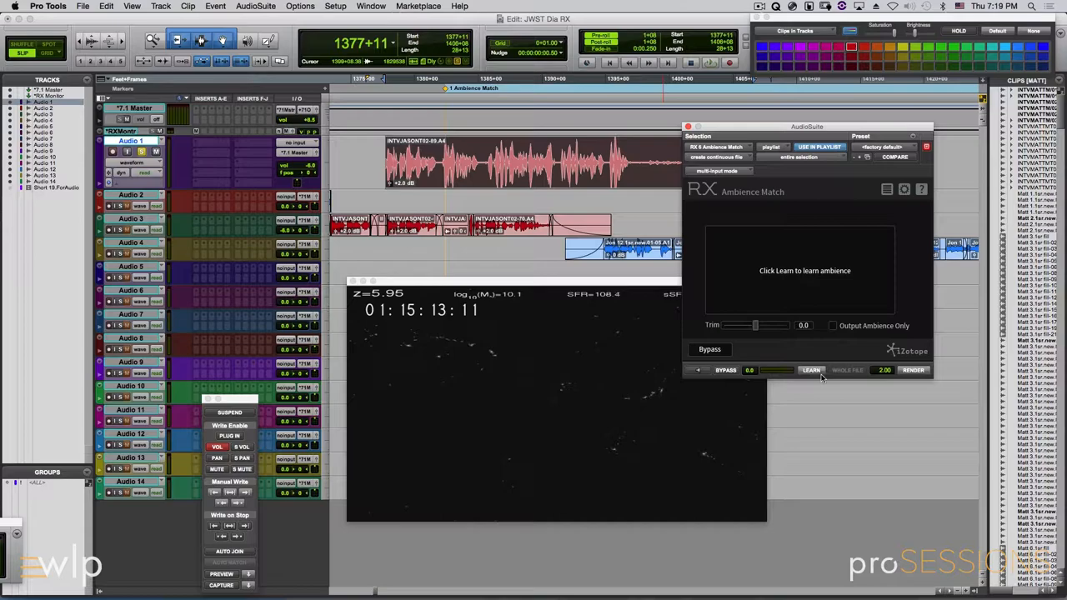
# Learn the room tone from the quiet dialogue region and set Ambience Match to Output Ambience Only
pyautogui.click(811, 371)
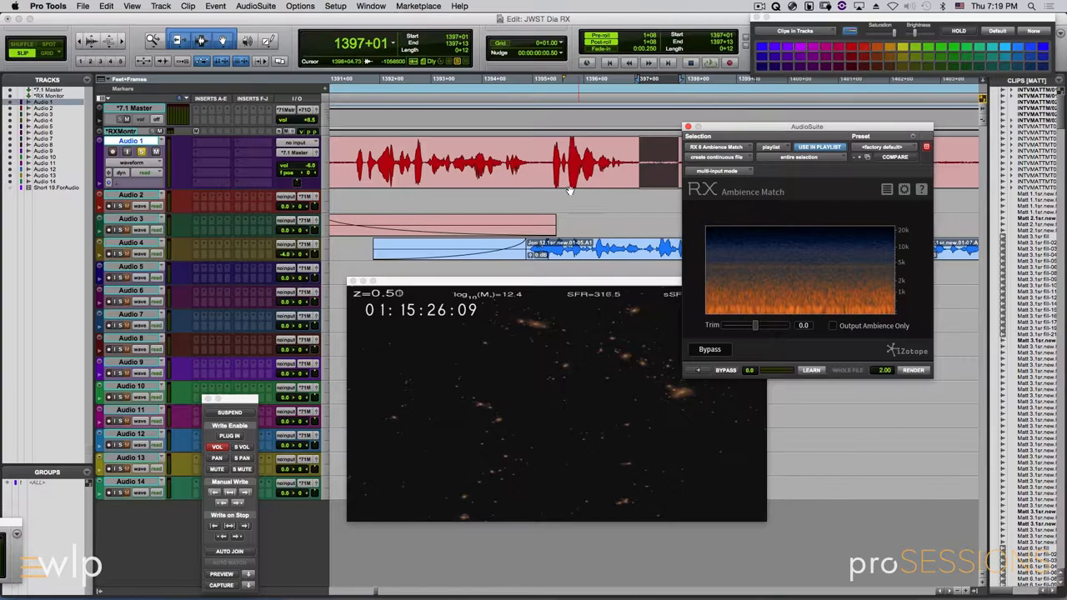
pyautogui.moveTo(807, 127); pyautogui.dragTo(647, 292)
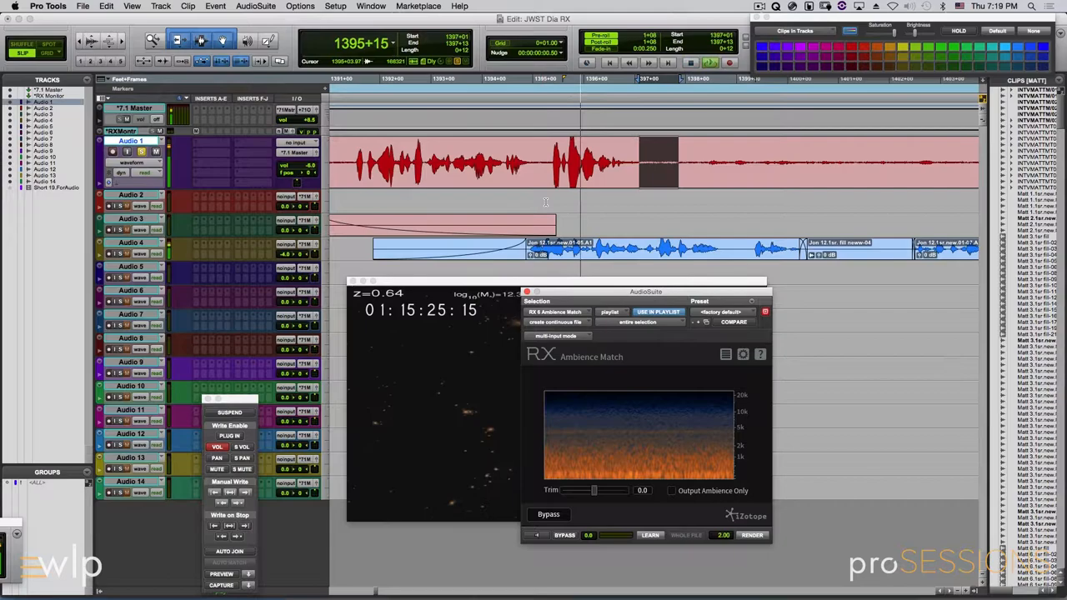
pyautogui.click(671, 491)
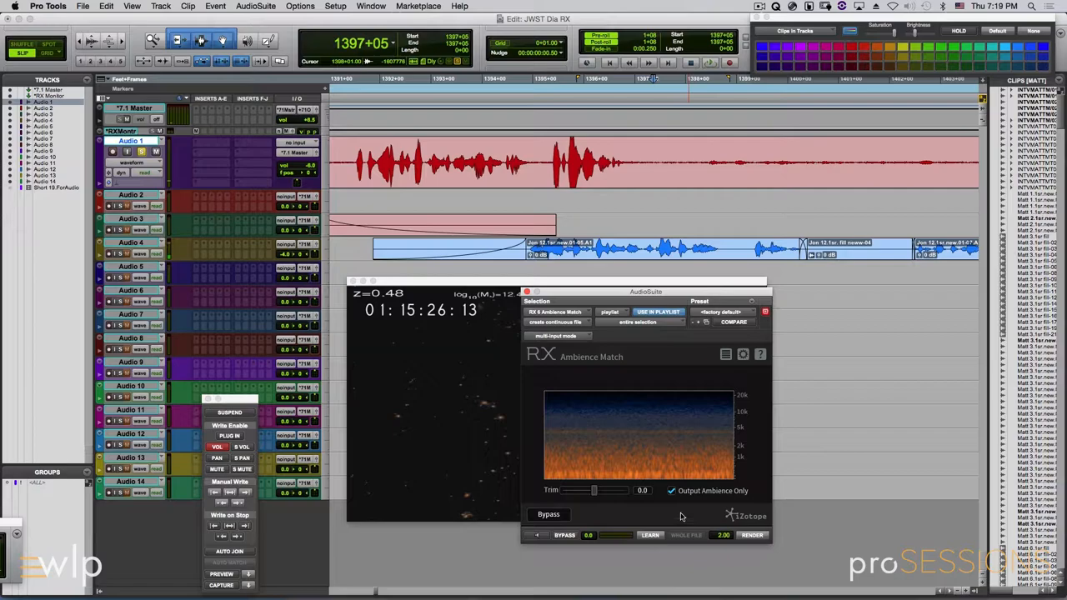